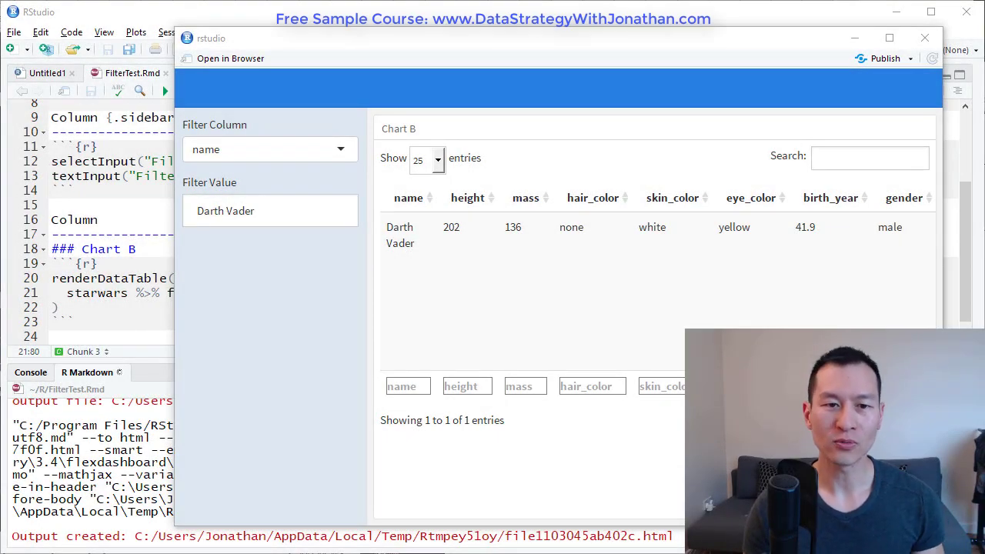
mouse_move(567, 154)
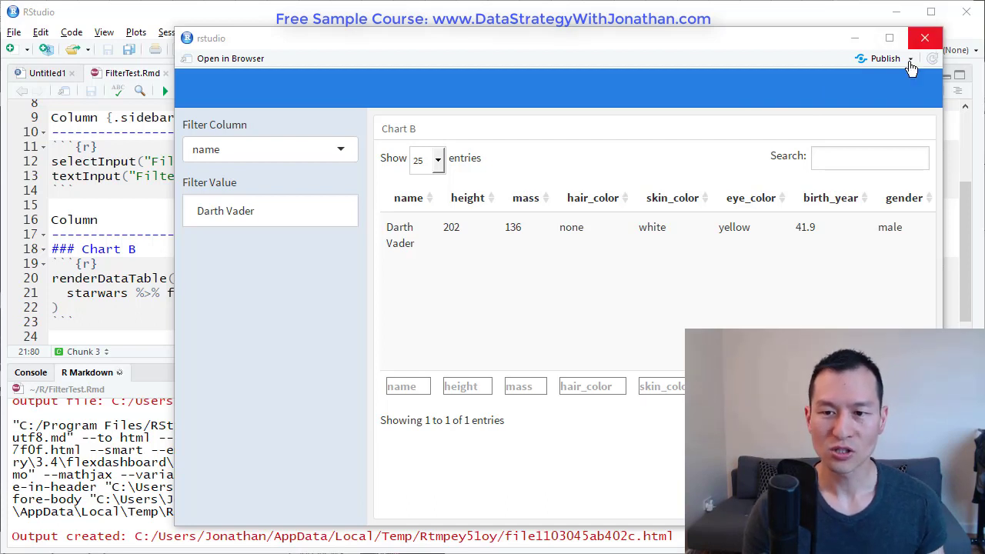
mouse_move(544, 206)
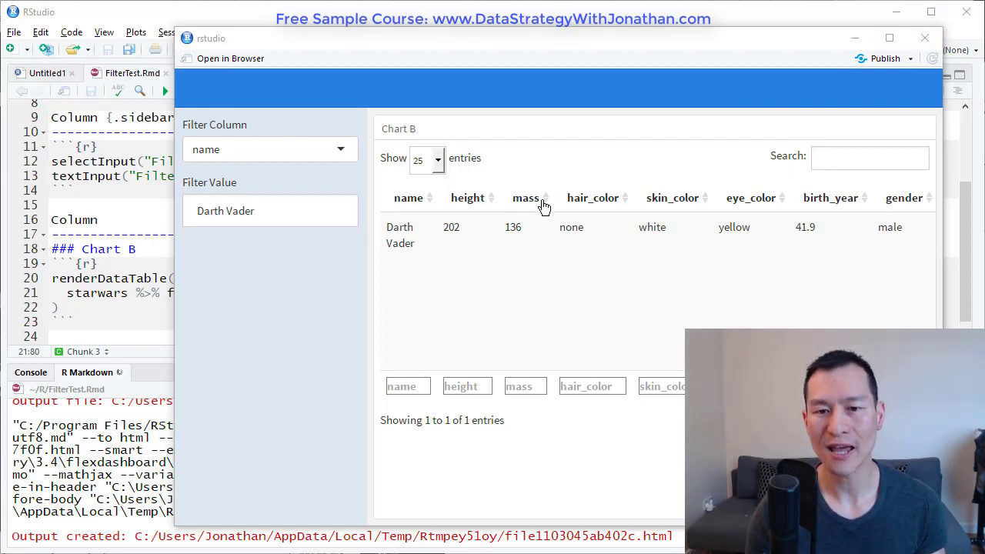
mouse_move(886, 215)
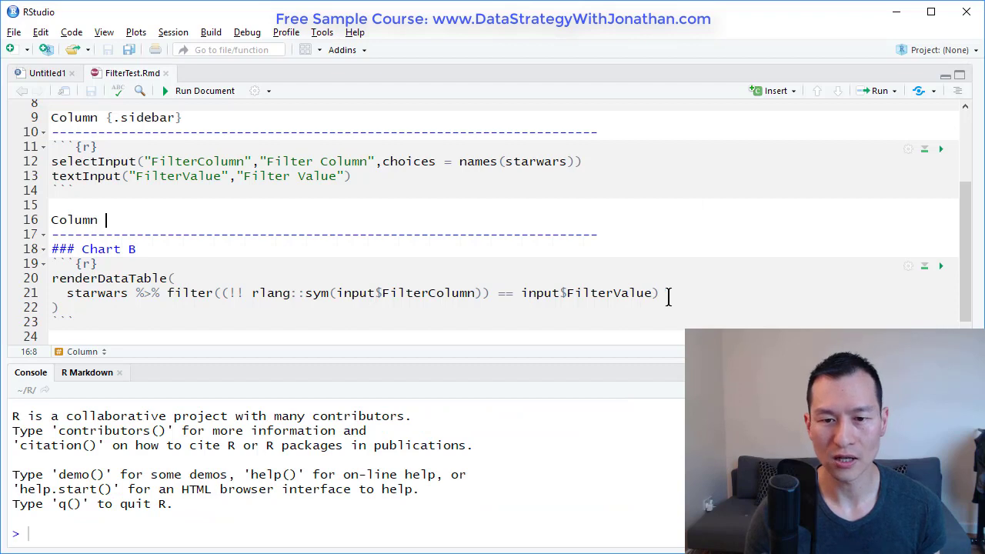
Delete the filter() step and its leftover pipe so the table renders plain starwars.
left_click(577, 292)
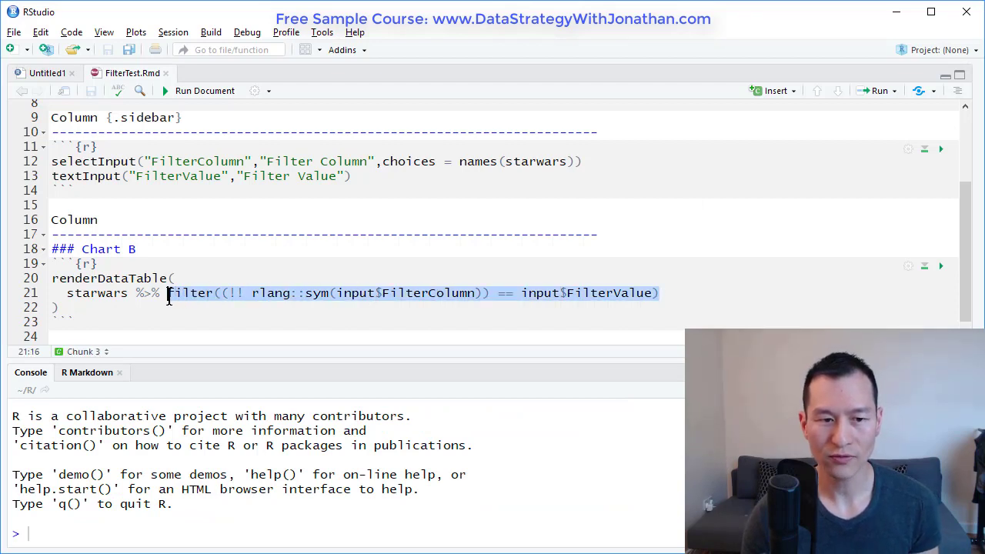
key("Delete")
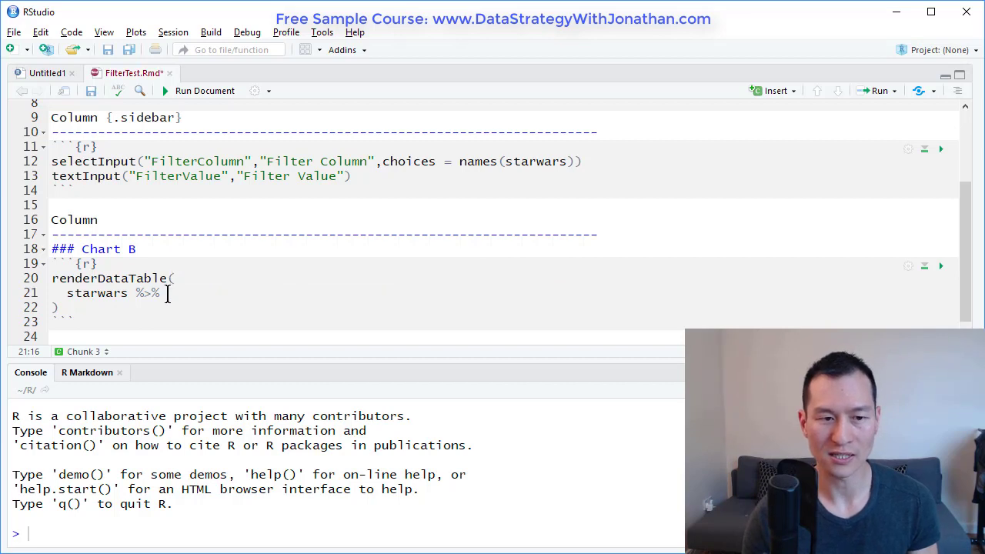
key("BackSpace")
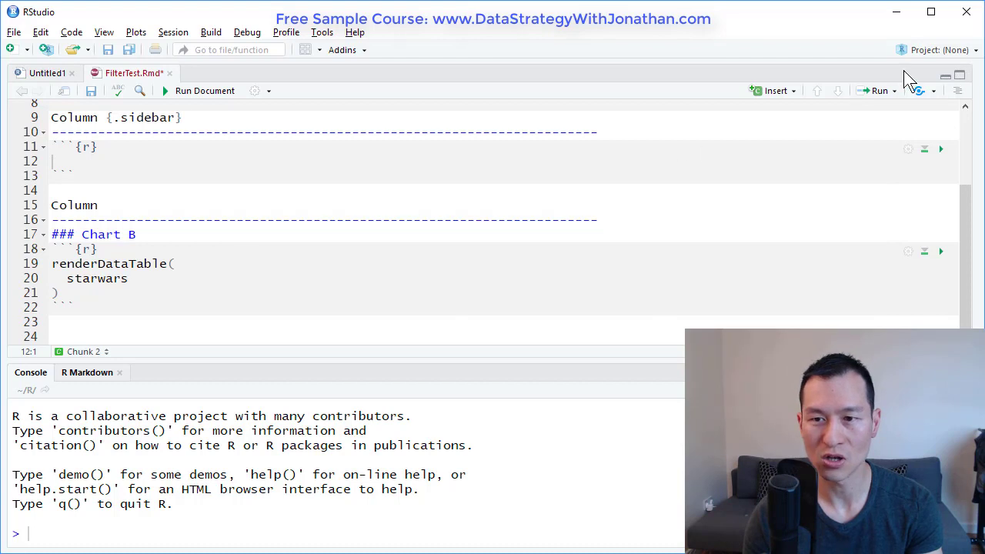
Write selectInput("SelectColumns","Select Columns",choices = names(starwars),multiple = T) in the sidebar chunk.
scroll("up", 3)
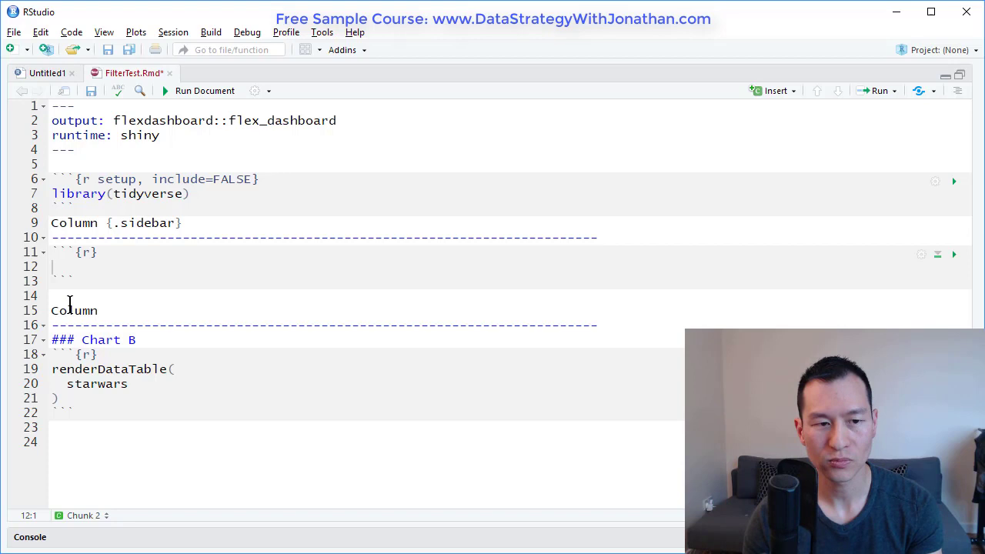
type("sel")
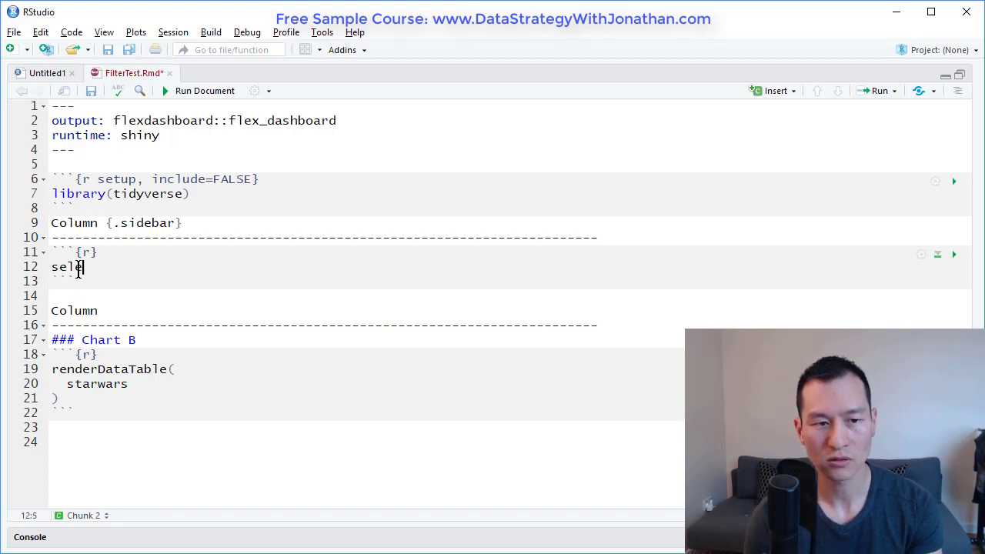
type("ectInput(")
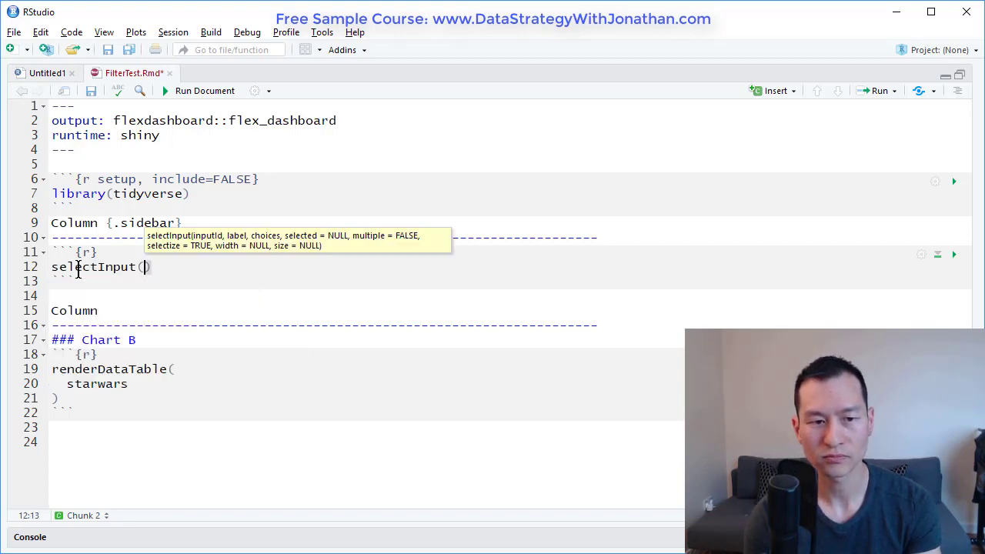
type("\"\"")
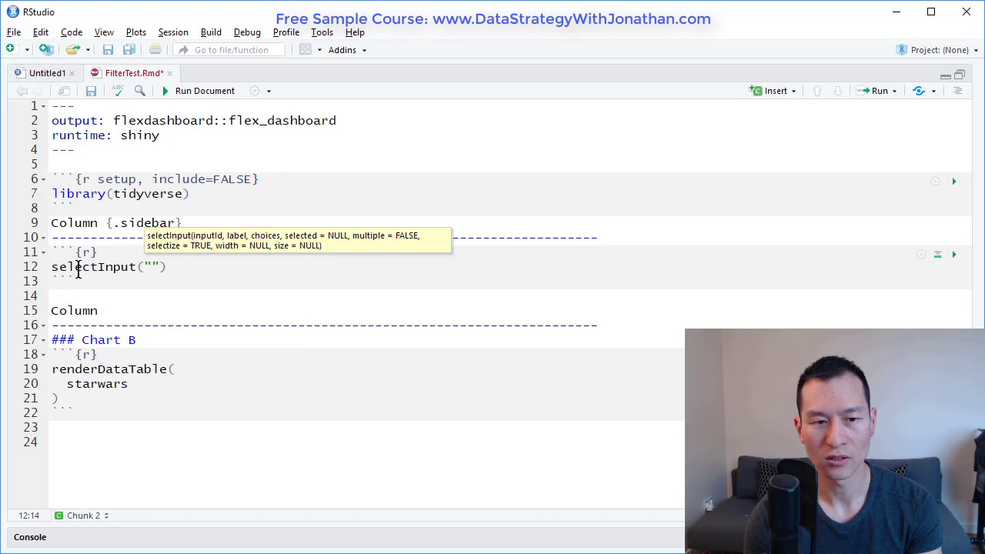
type("Co")
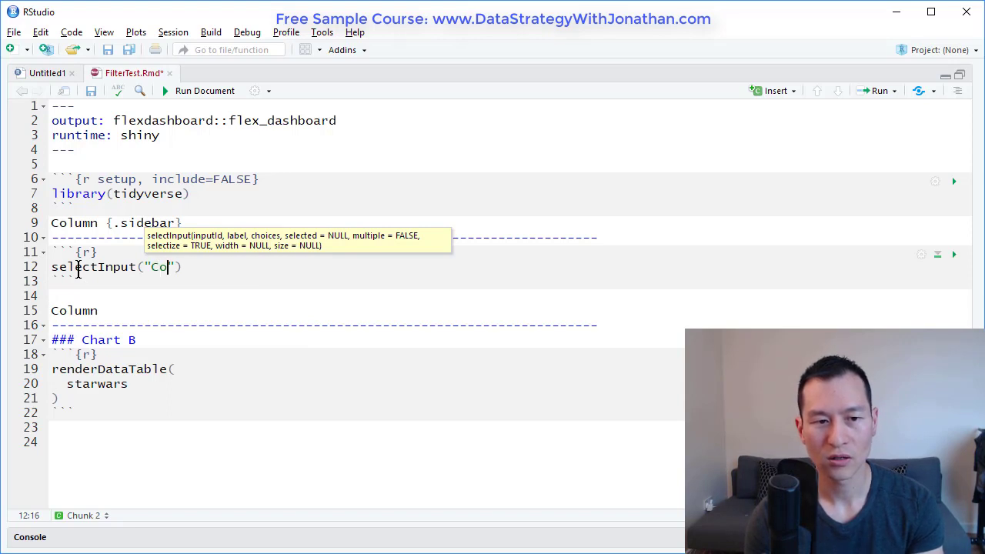
type("lumns\",")
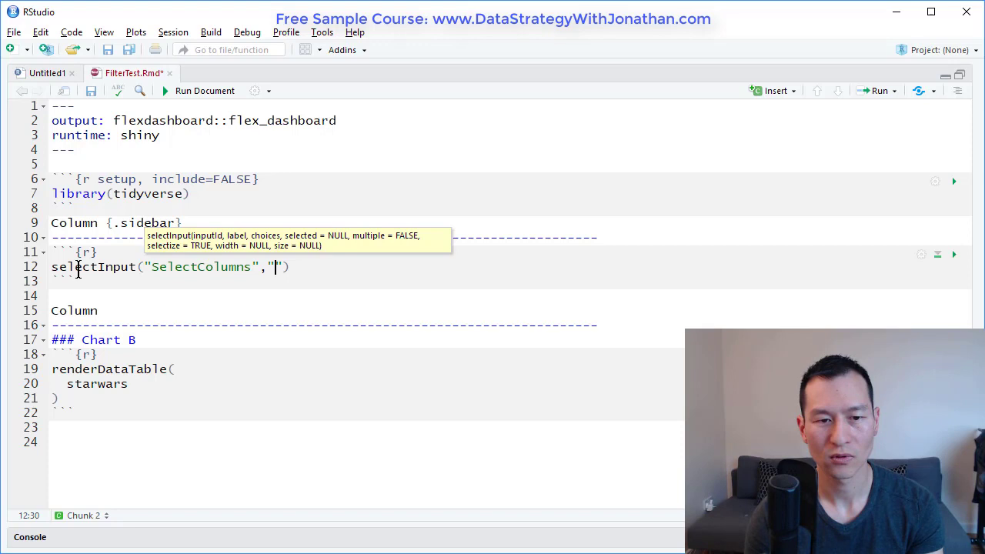
type("Select")
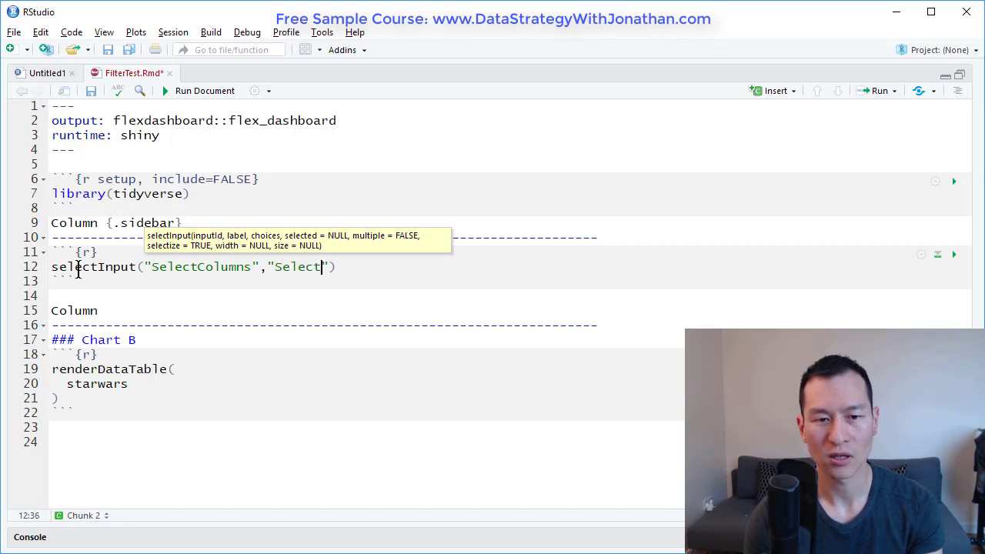
type("C")
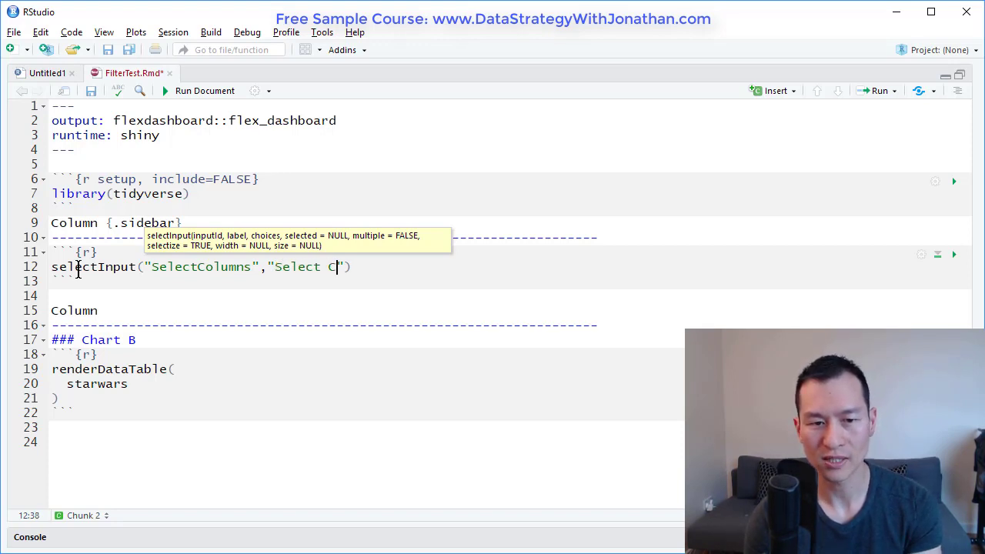
type("olumns")
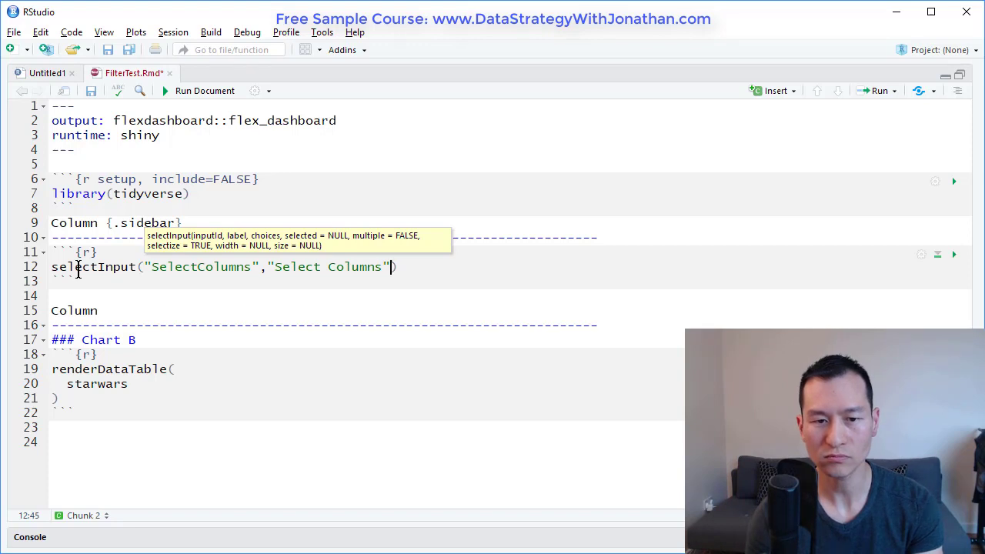
type(",choices =")
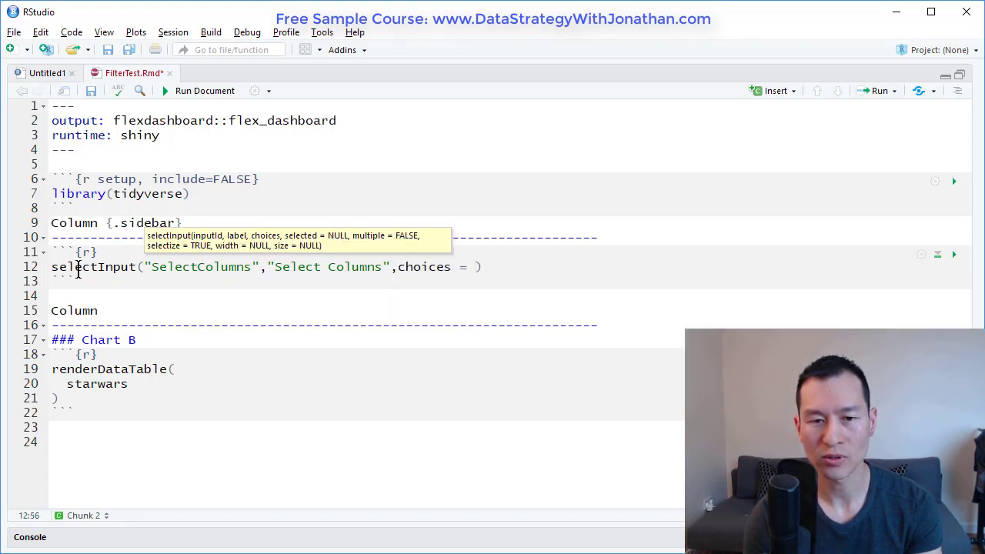
type("n")
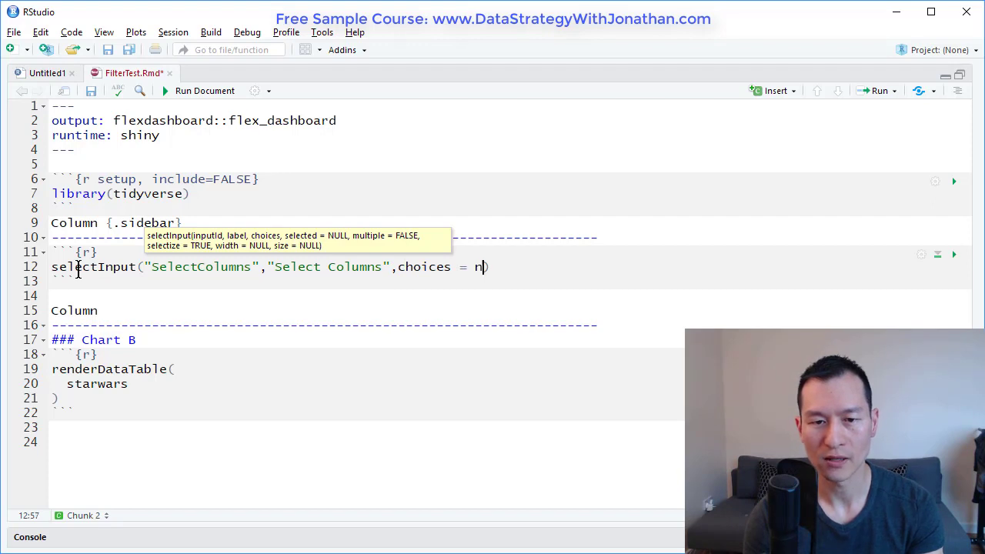
type("ames(starwars")
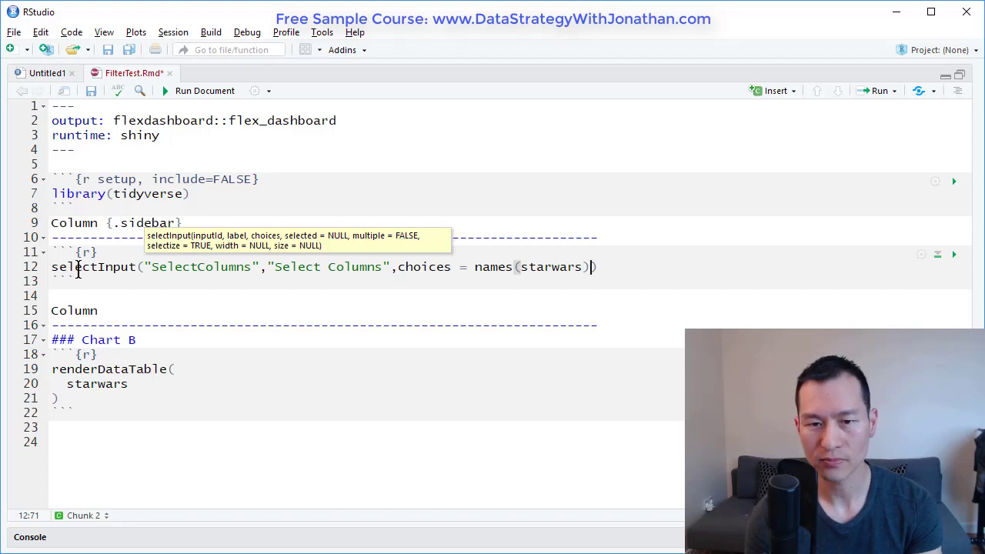
type(",")
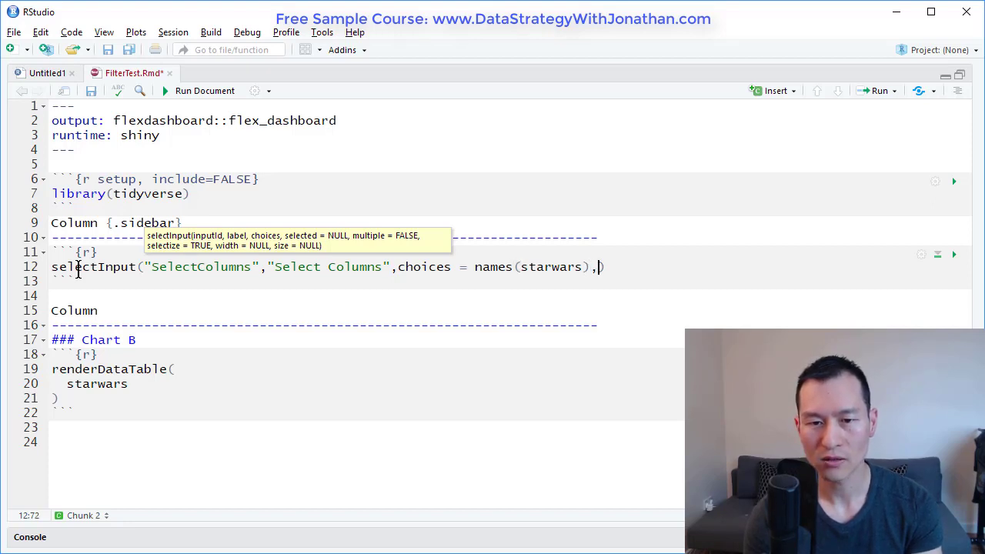
type("multiple = T")
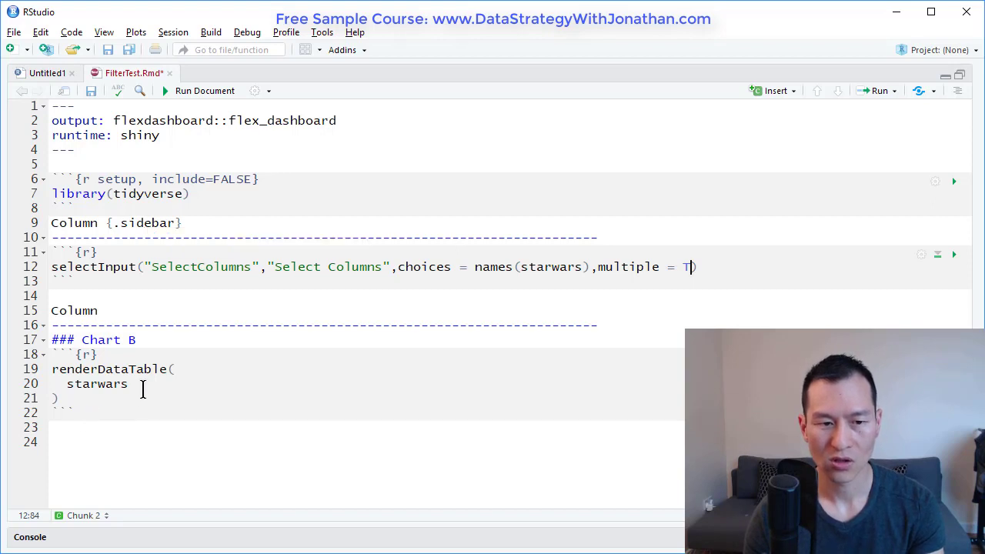
Pipe starwars into select(!!input$SelectColumns) in the renderDataTable chunk.
type("%>%")
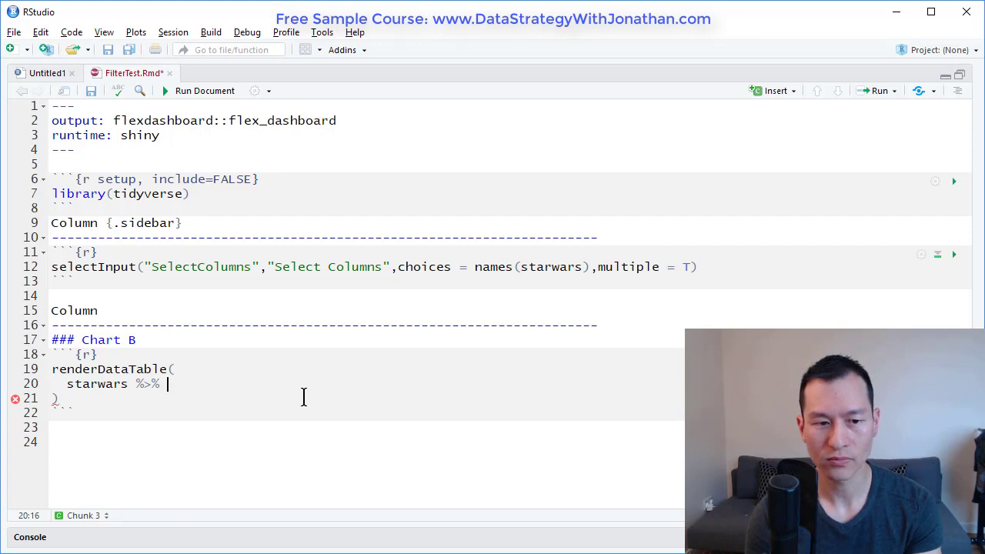
type("select()")
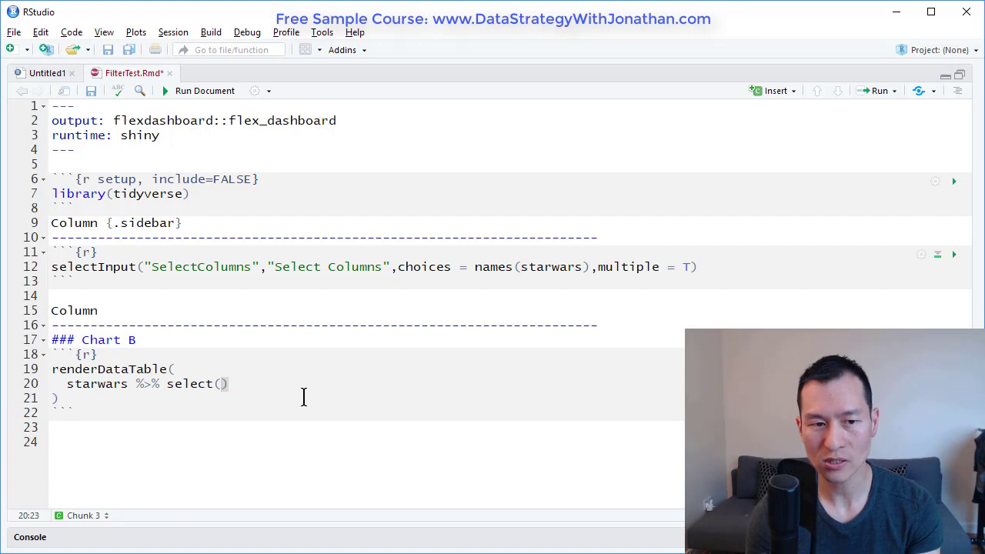
type("input")
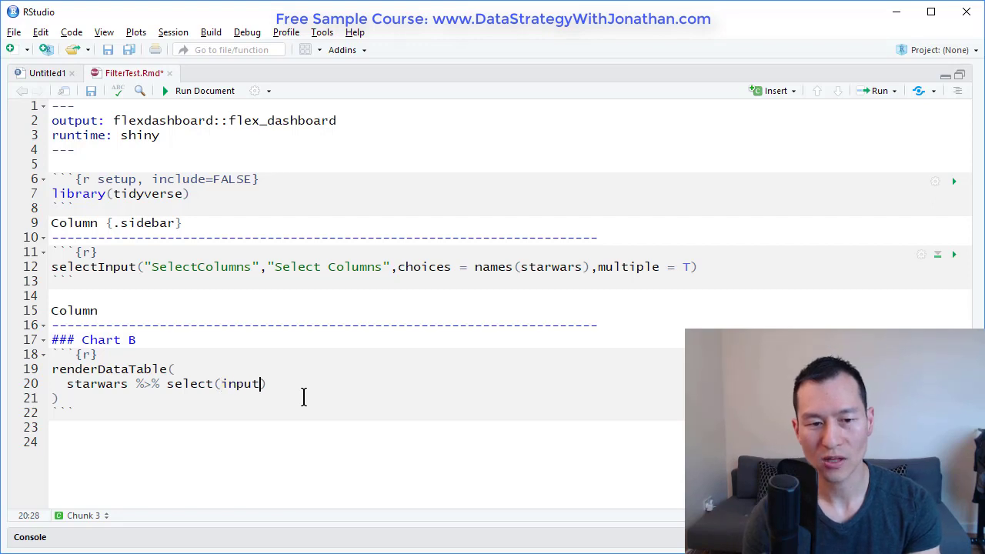
type("input")
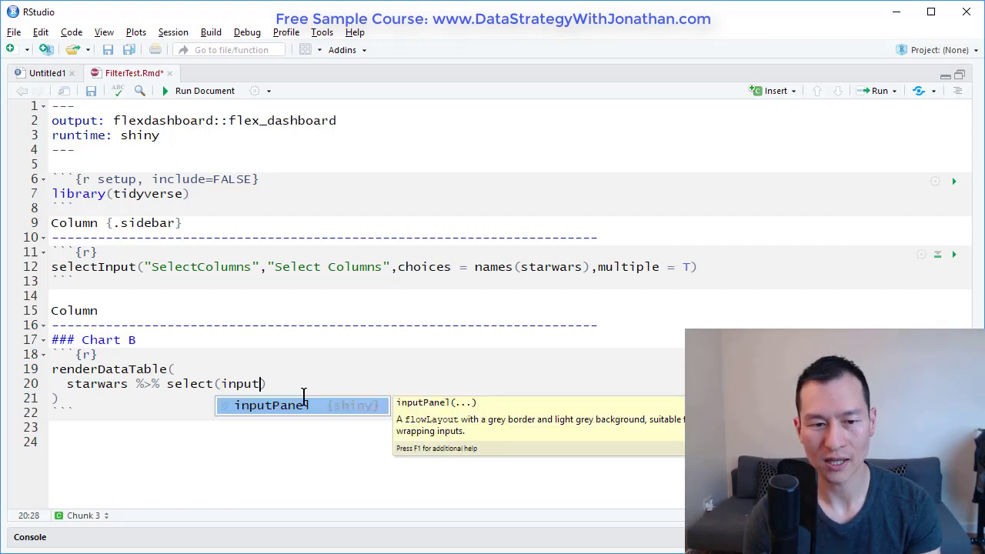
type("$")
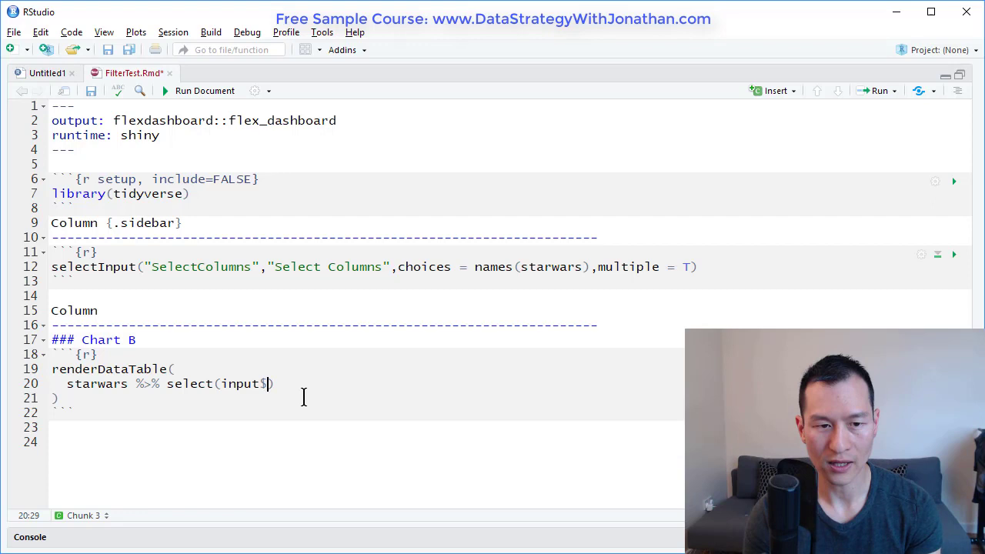
type("Se")
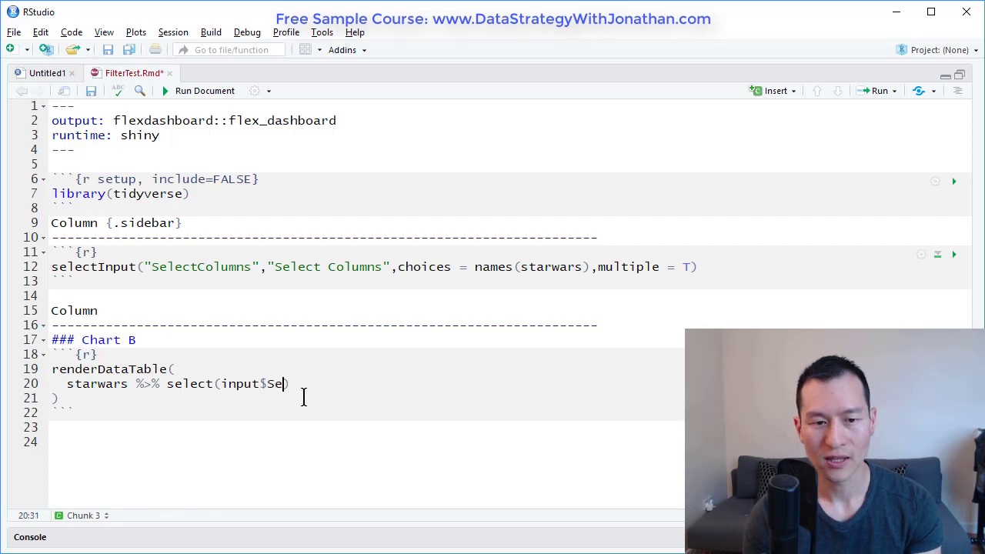
type("lect")
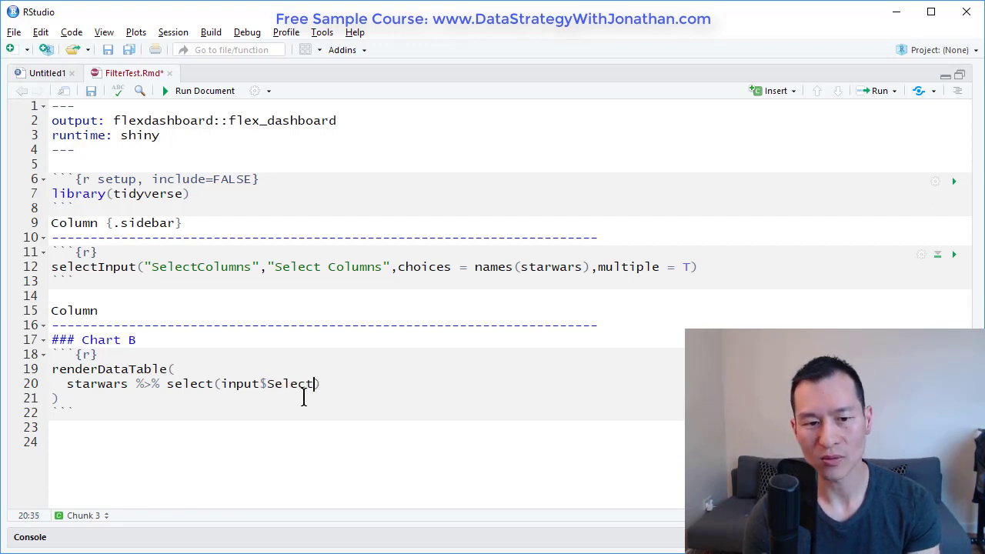
type("Columns")
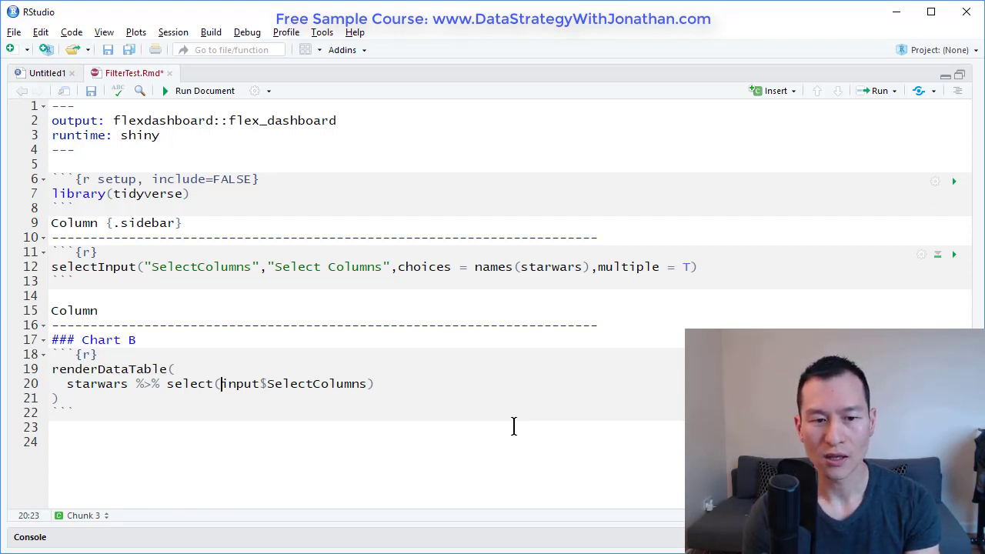
type("!!")
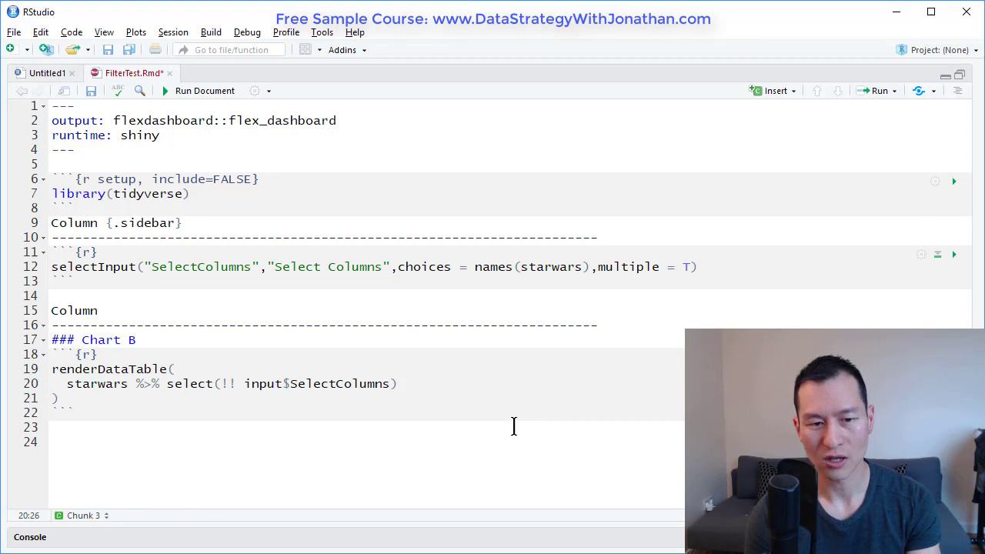
Change the unquote to !!! and wrap input$SelectColumns in rlang::syms().
type("rl")
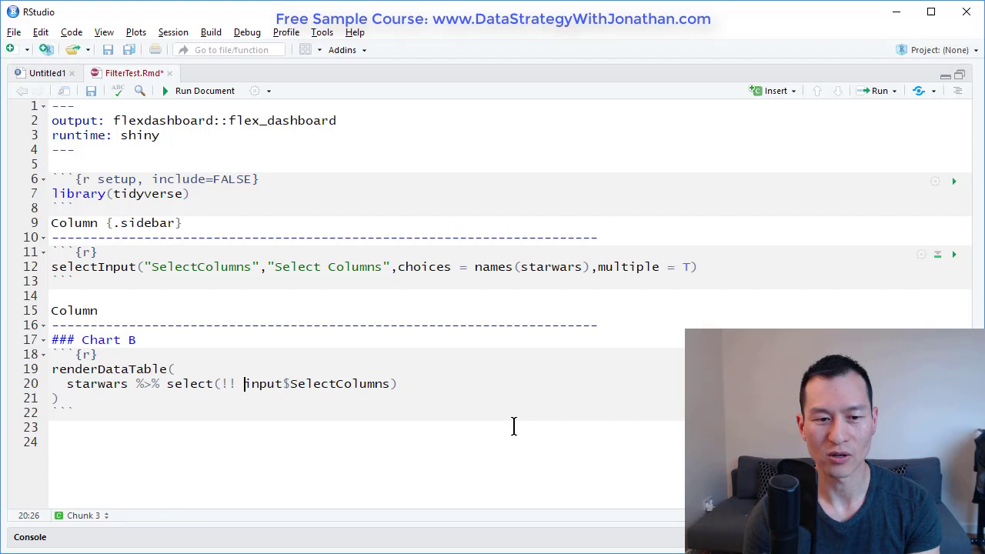
type("!")
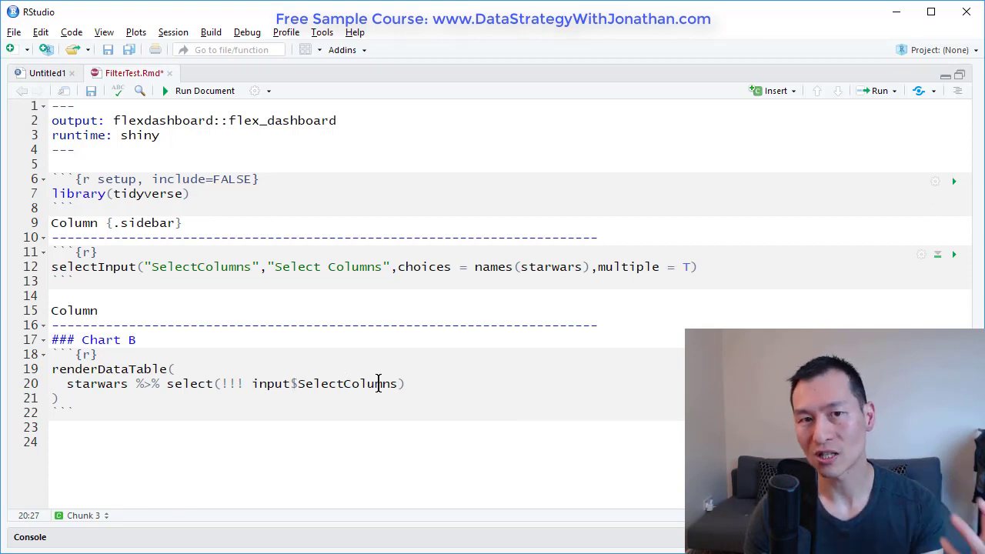
double_click(231, 383)
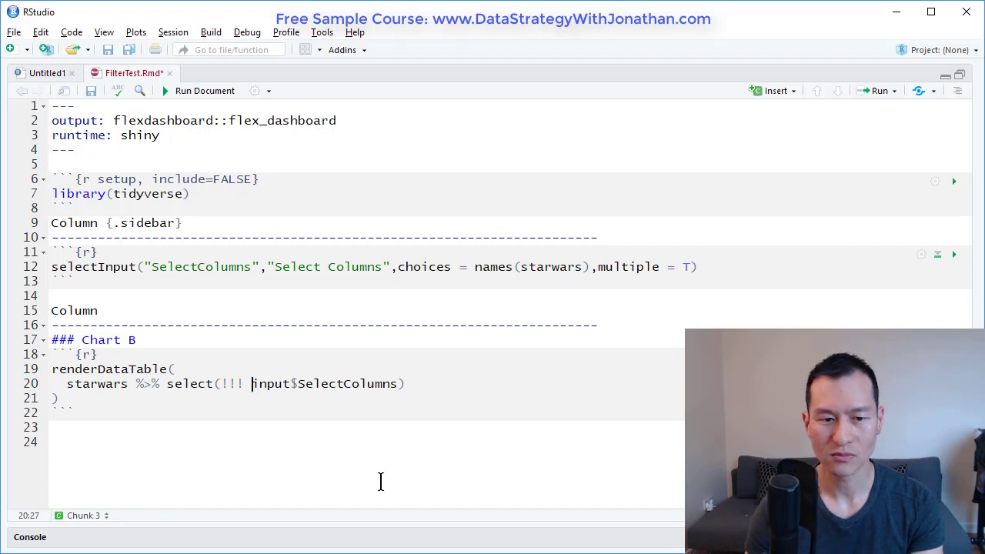
type("rlang")
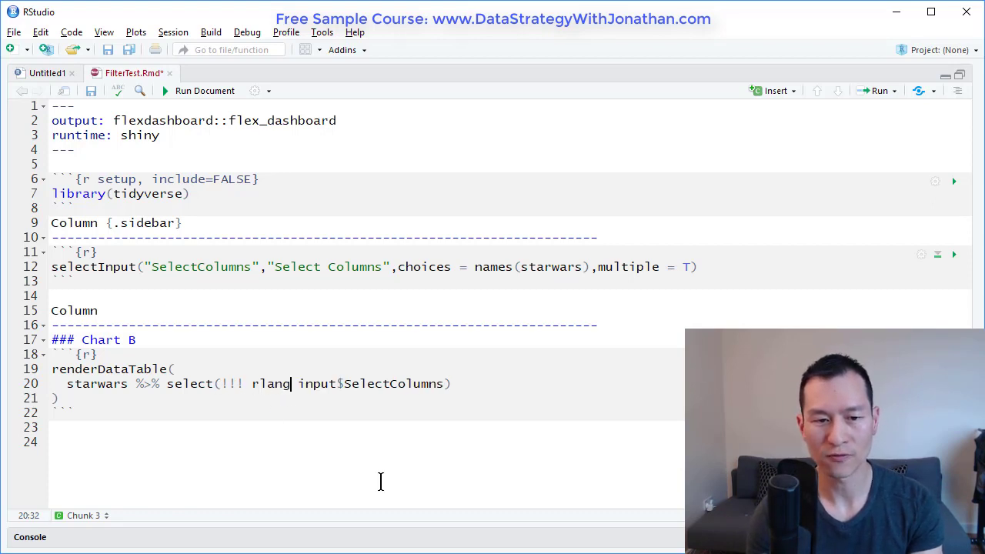
type(":")
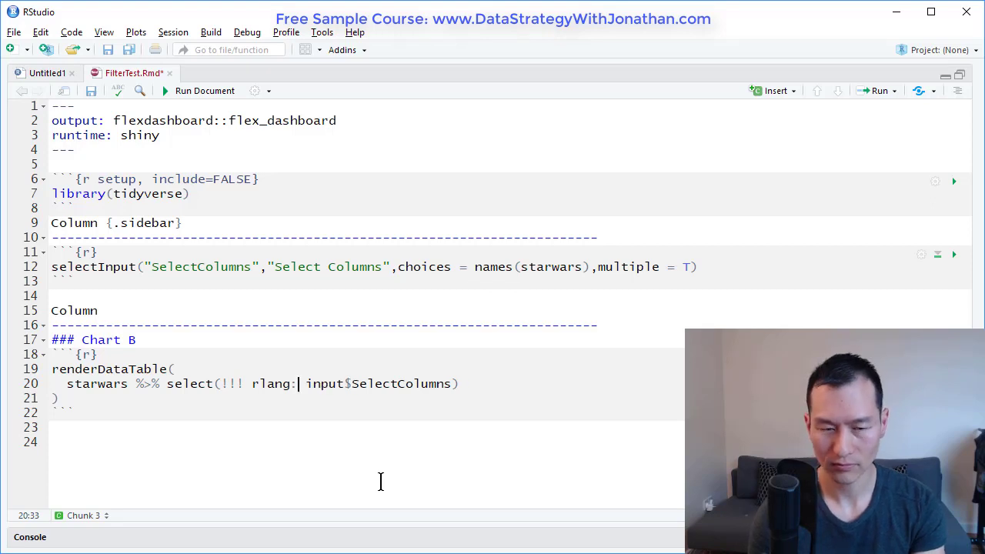
type(":su")
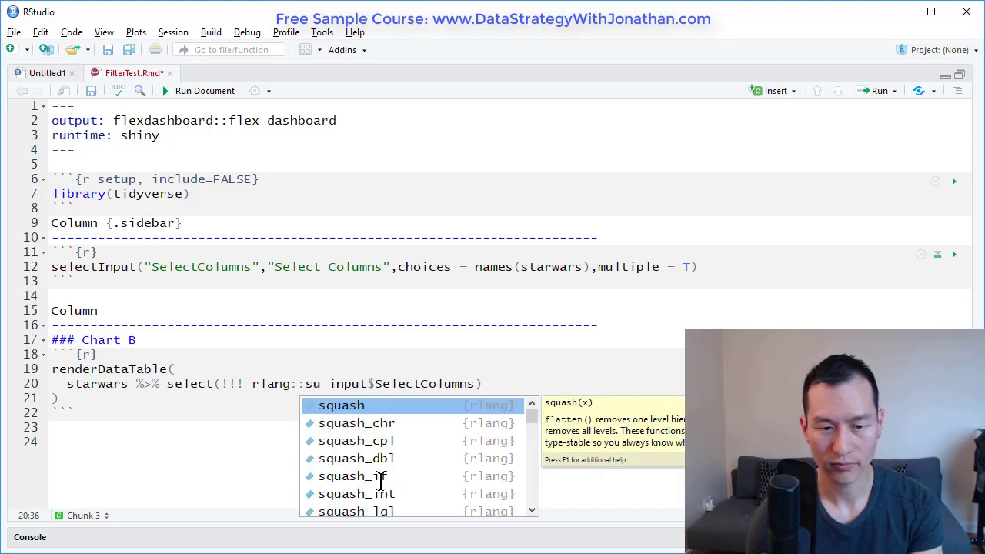
type("ym")
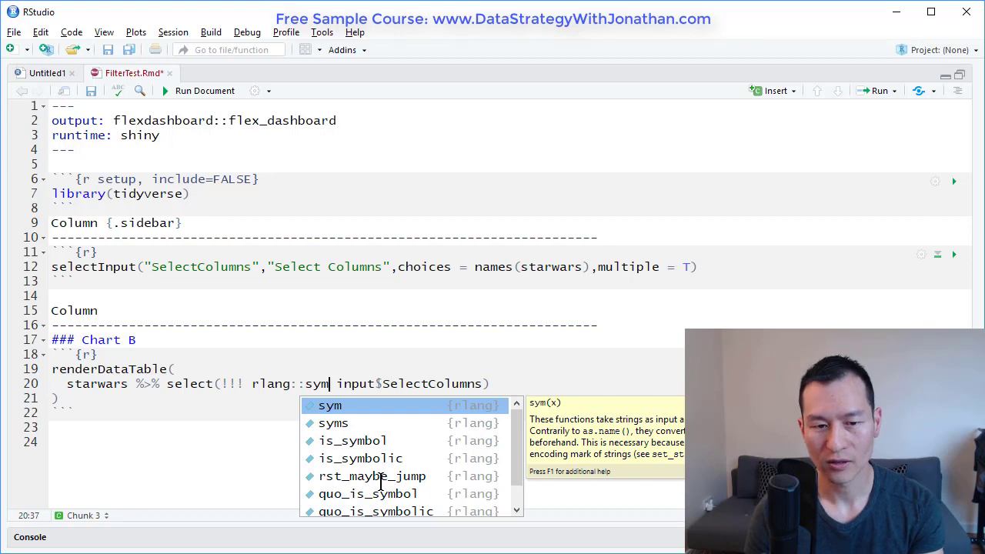
key("Down")
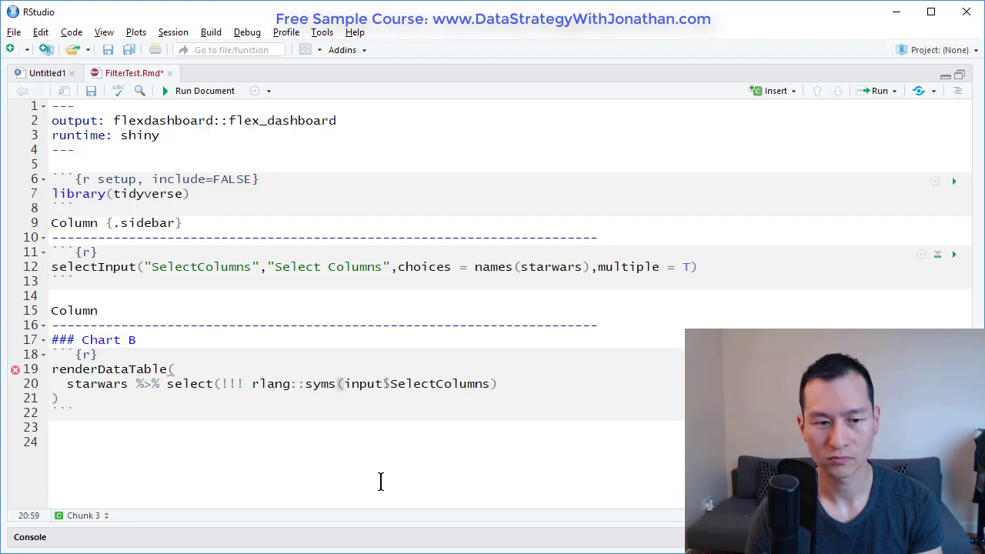
type(")")
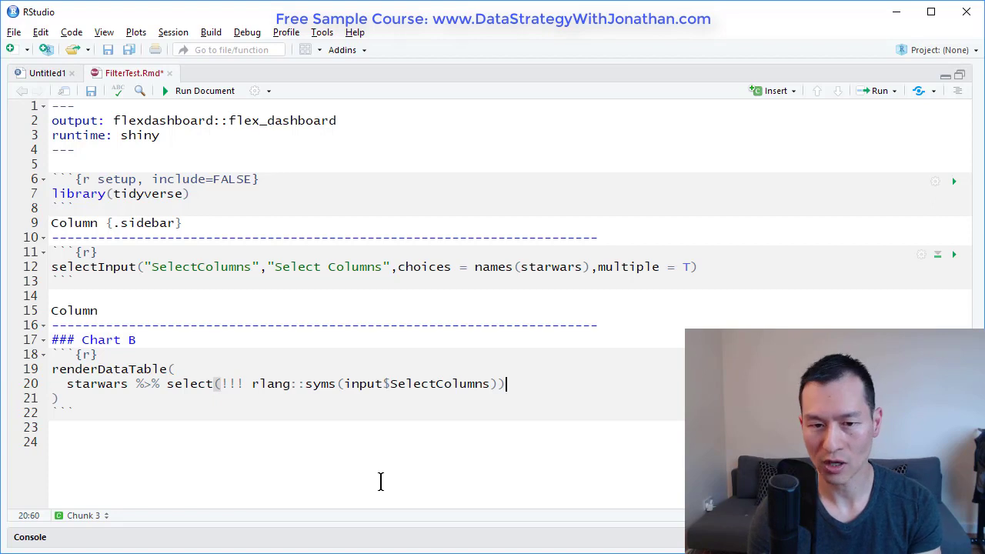
Save and run the document to launch the dashboard preview.
key("ctrl+s")
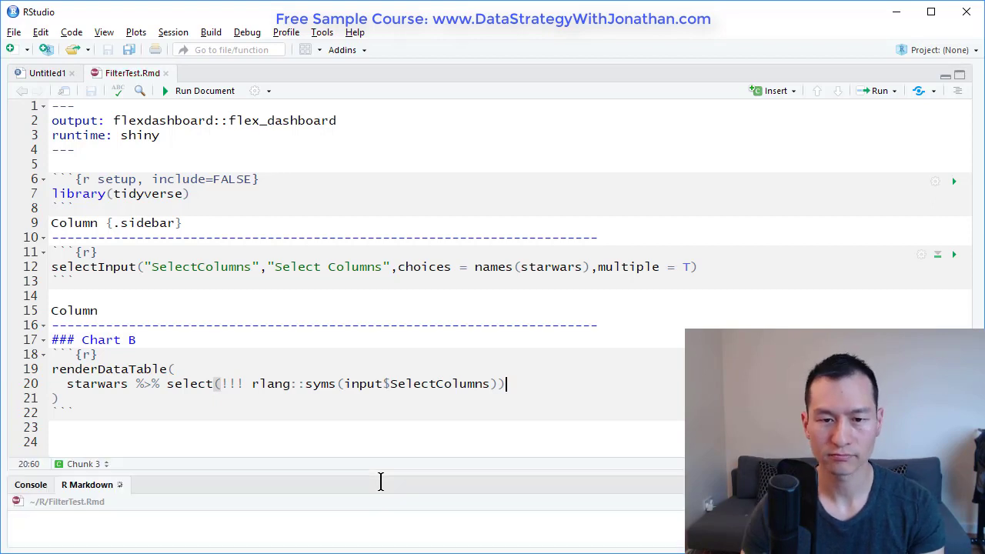
left_click(205, 90)
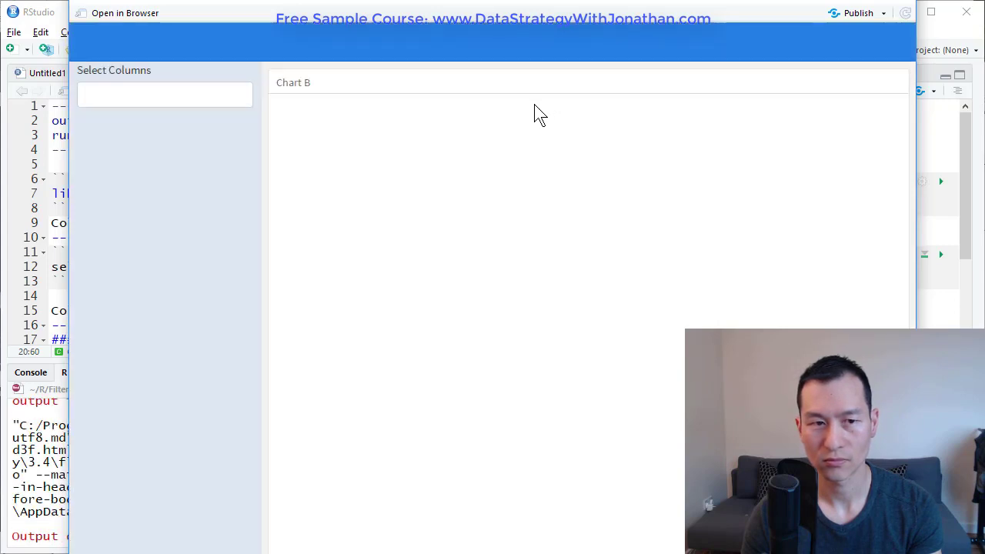
Pick name, mass, skin_color, birth_year, gender, species, films, homeworld and eye_color, then remove species.
left_click(165, 94)
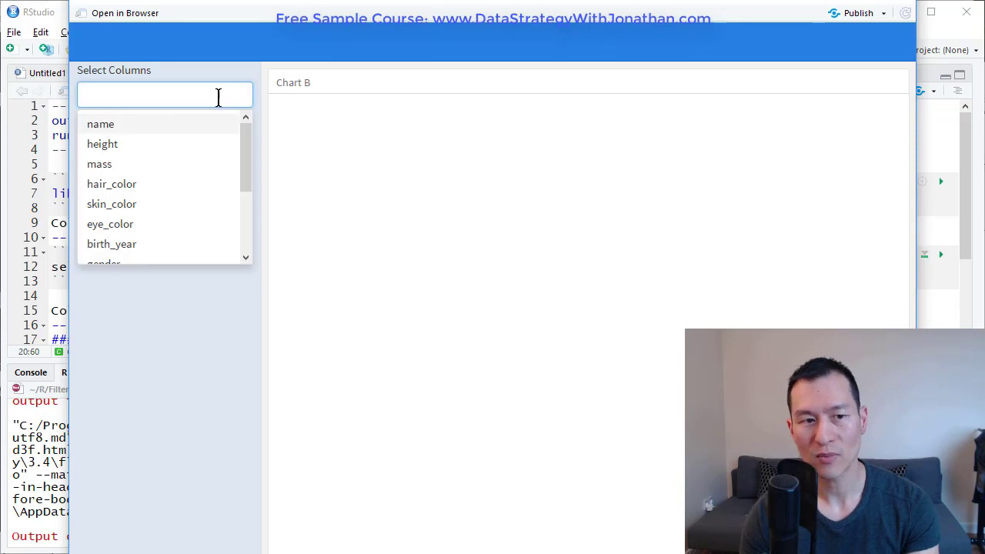
left_click(98, 163)
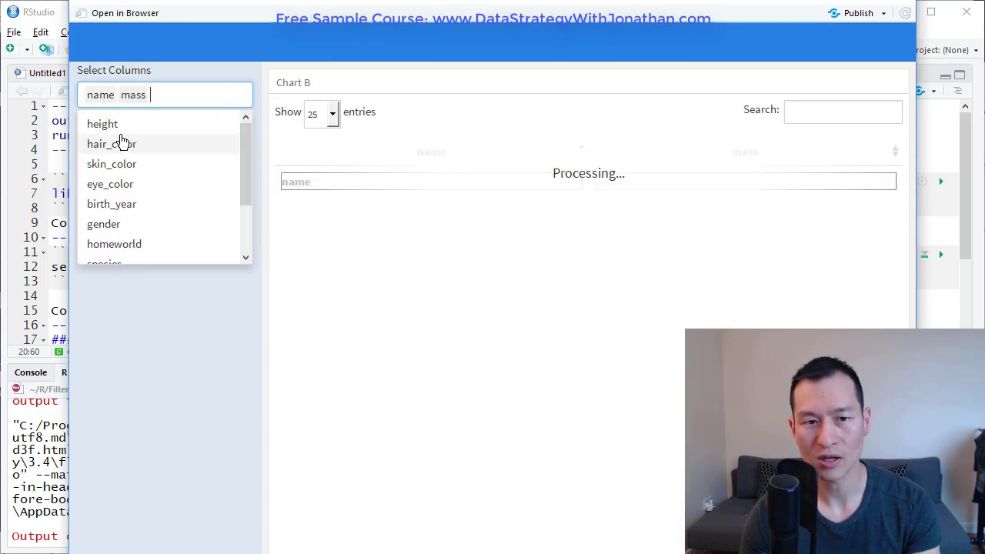
left_click(111, 163)
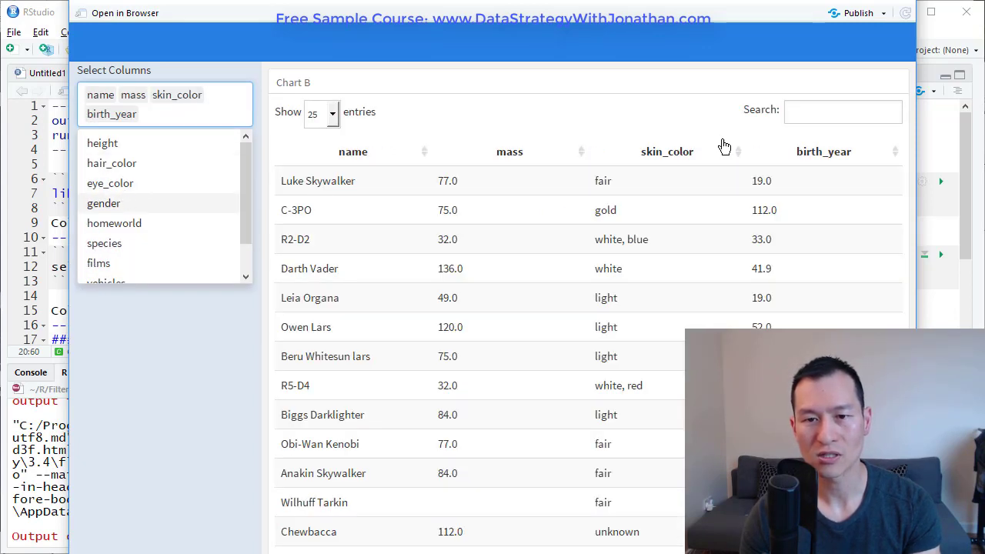
left_click(105, 203)
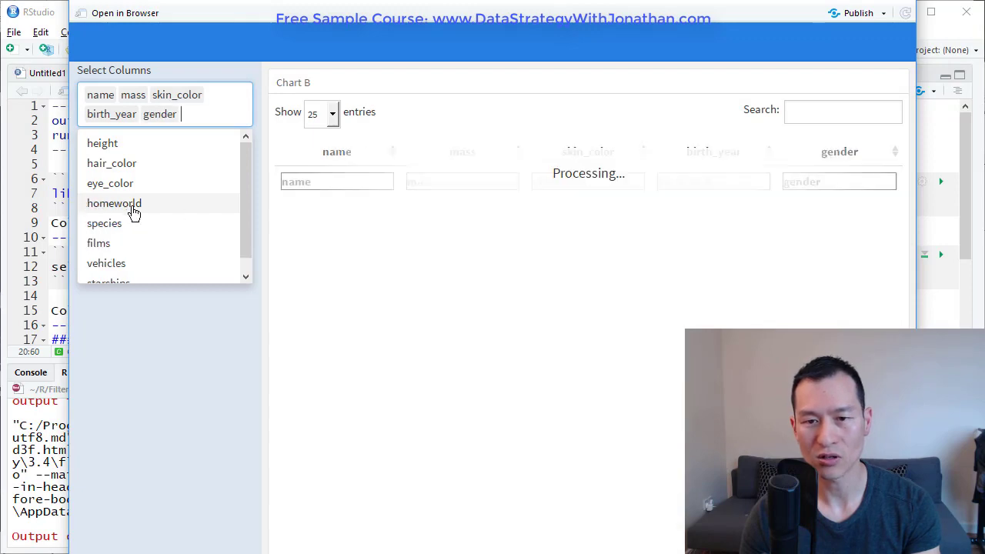
left_click(104, 223)
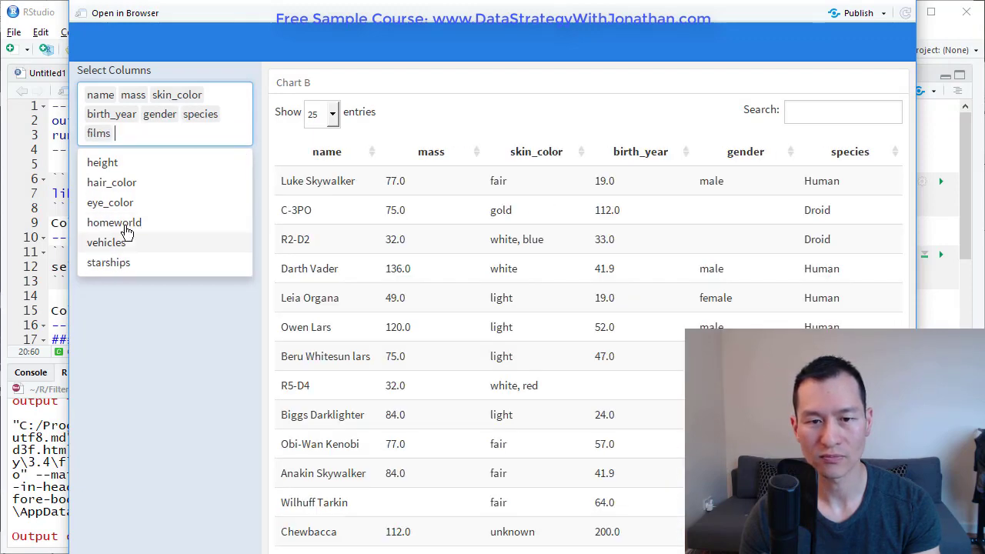
left_click(113, 222)
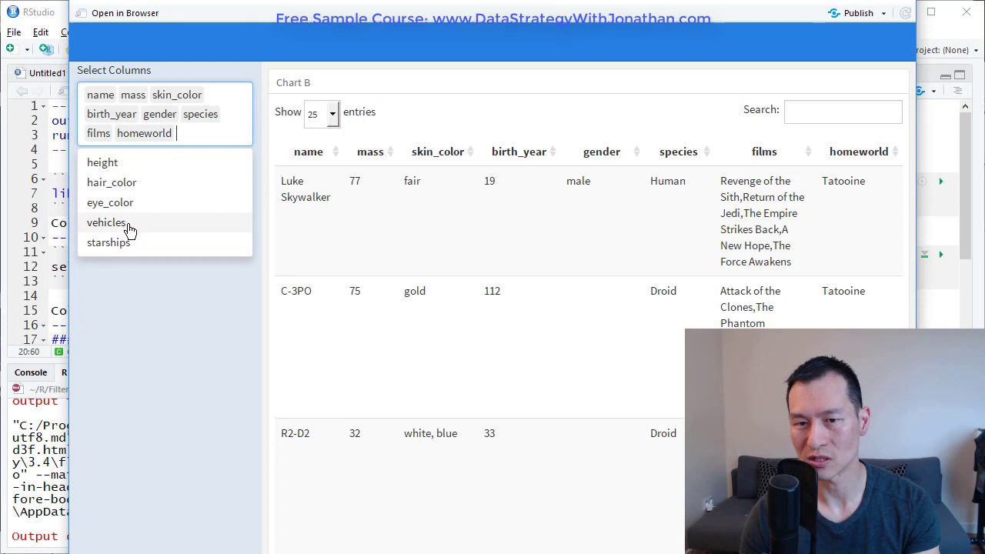
mouse_move(110, 203)
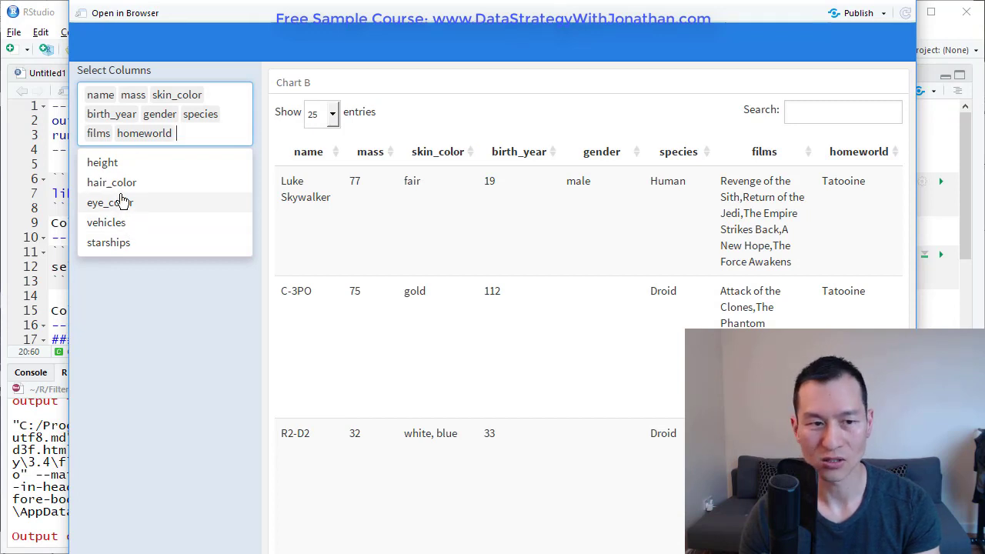
left_click(110, 202)
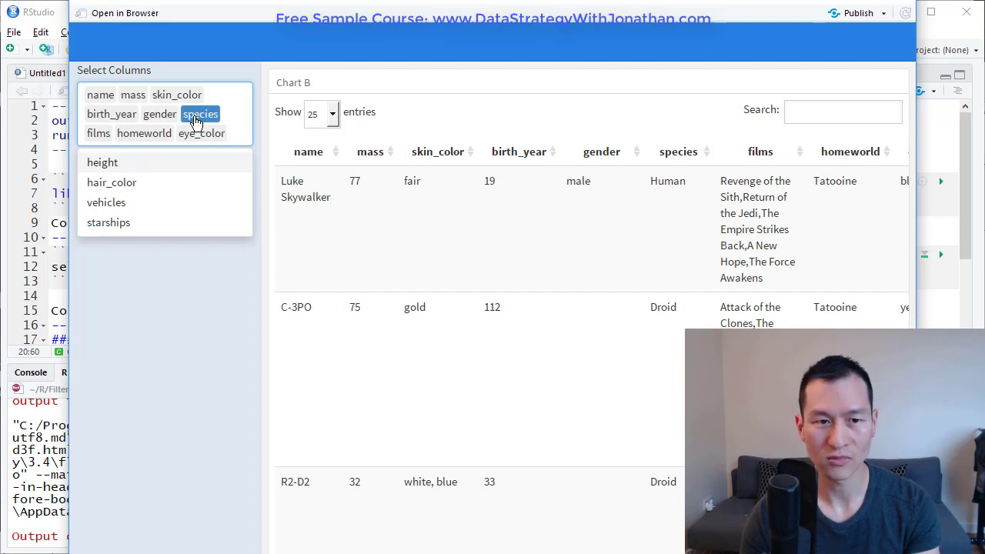
left_click(201, 114)
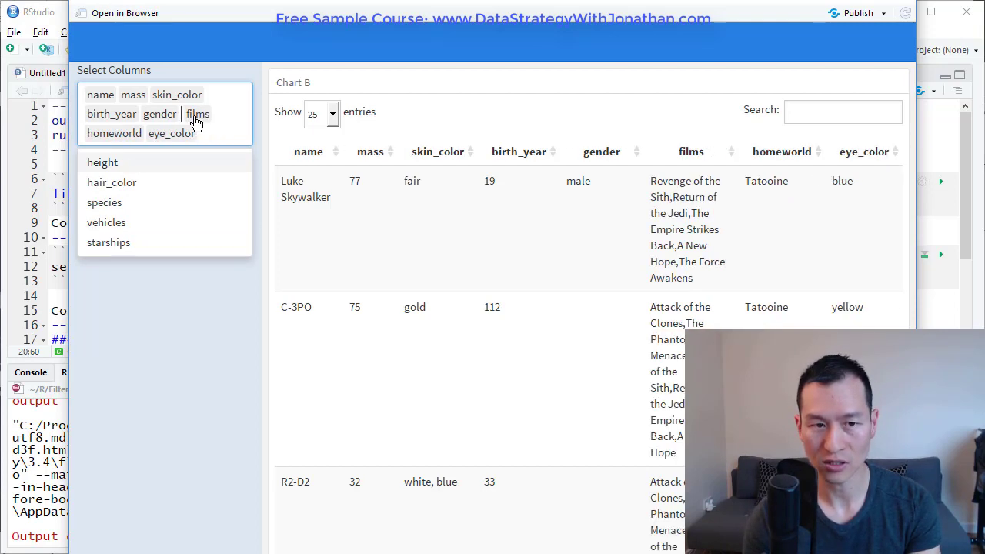